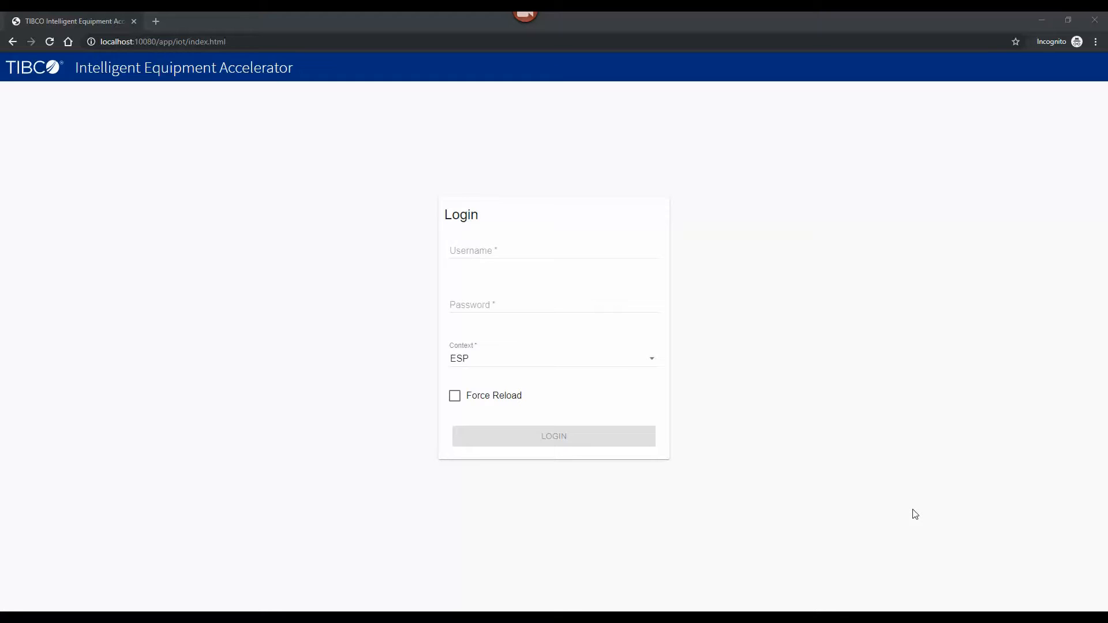
mouse_move(499, 239)
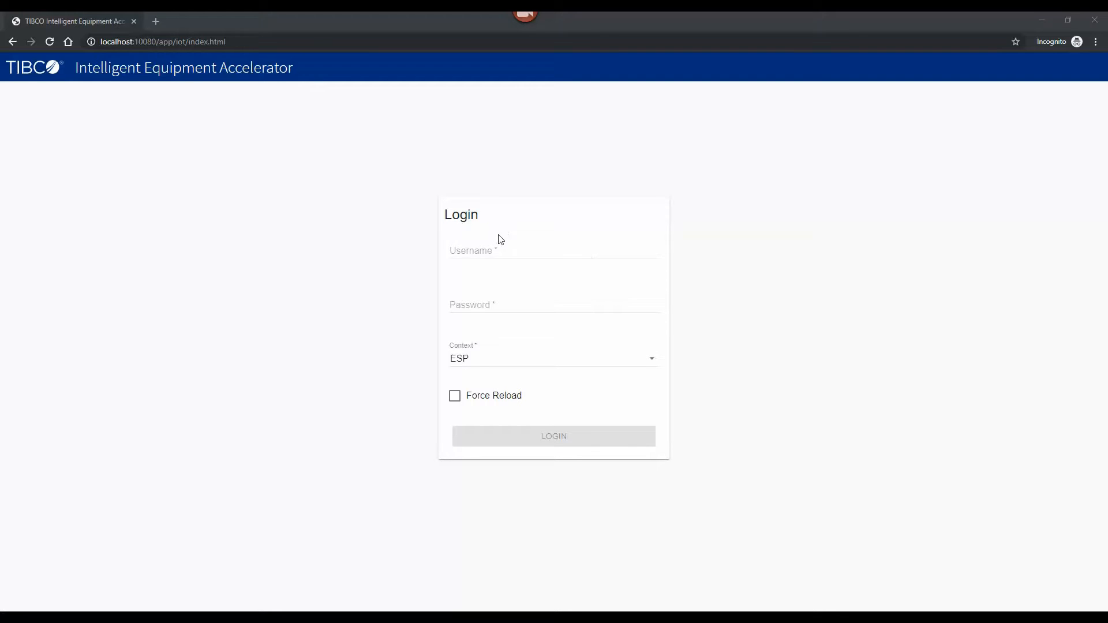
Step: Log in as user 'tibco' with the ESP context selected
text(tibco)
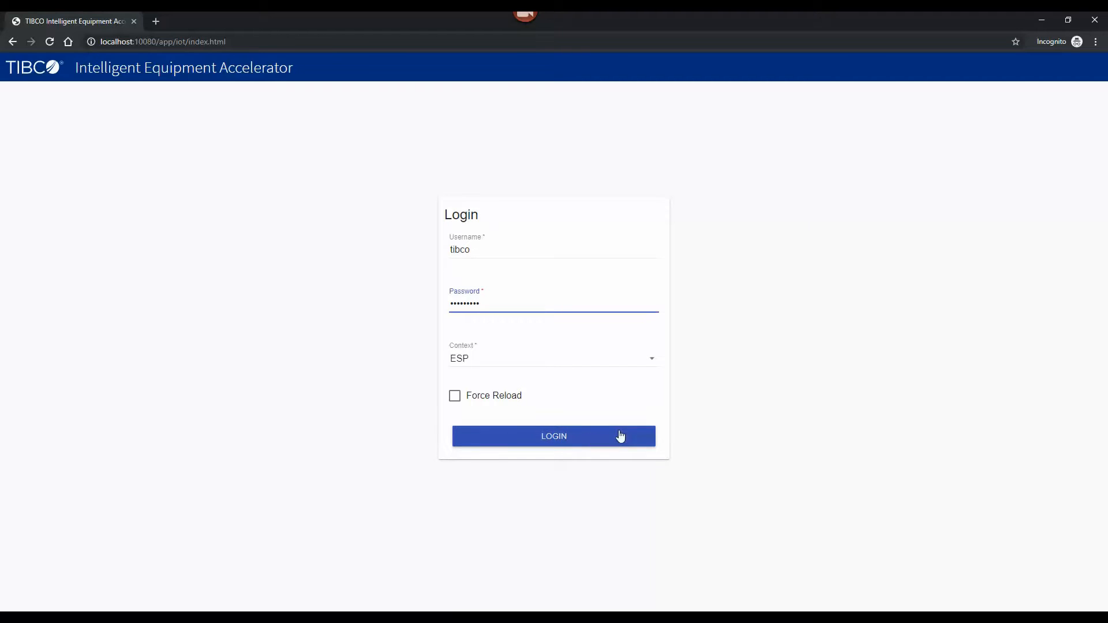
click(554, 436)
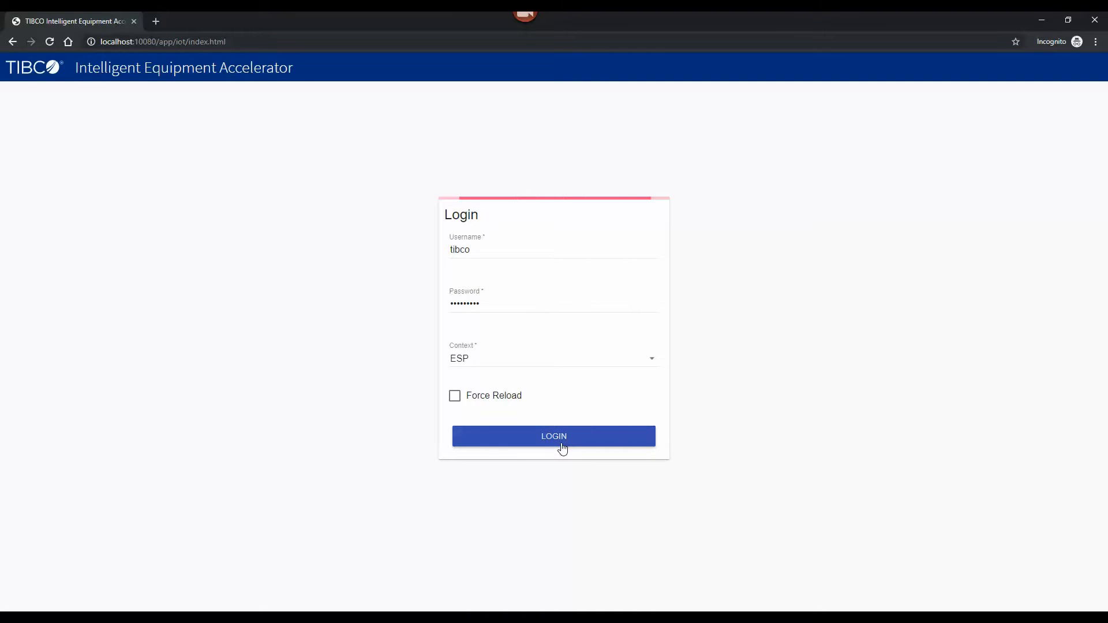
click(553, 437)
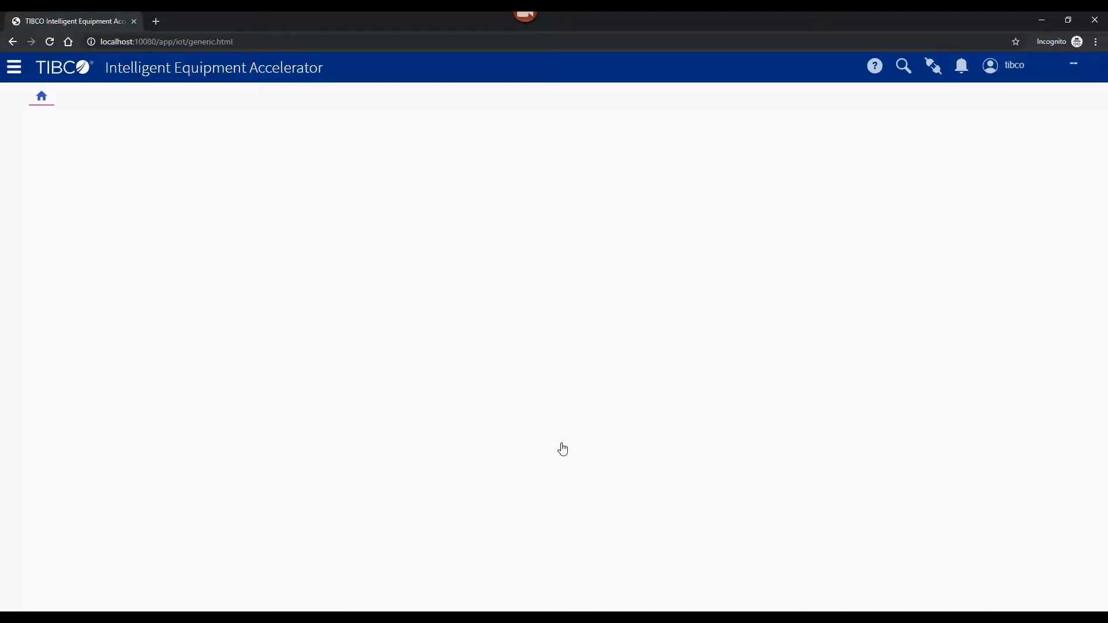
Step: Load the All ESPs home dashboard with its 26 wells, tiles and map
click(41, 96)
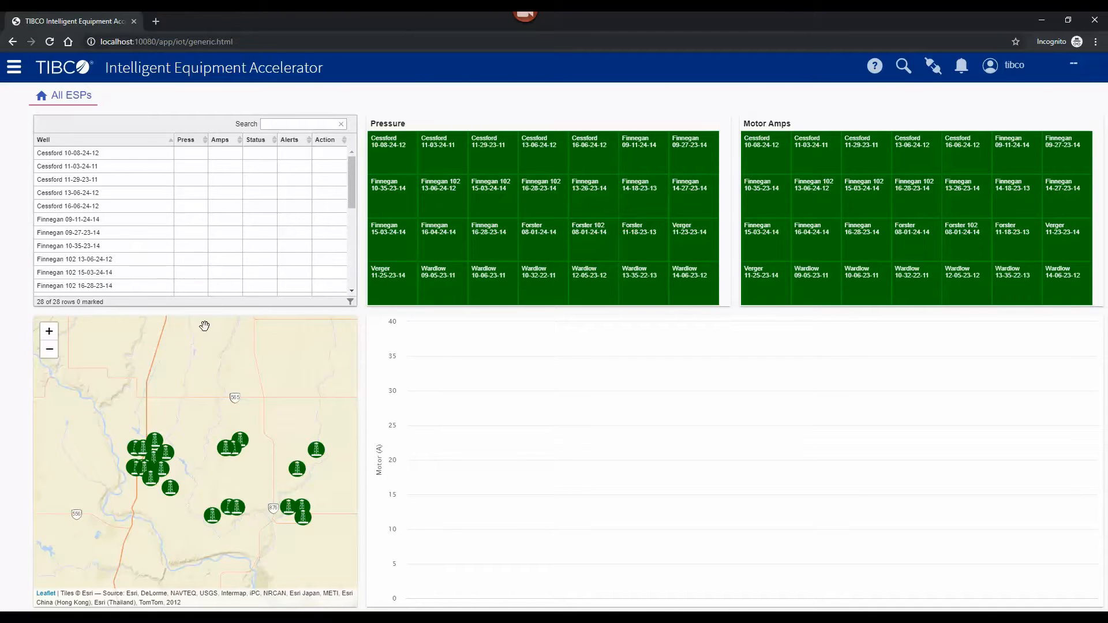
mouse_move(143, 436)
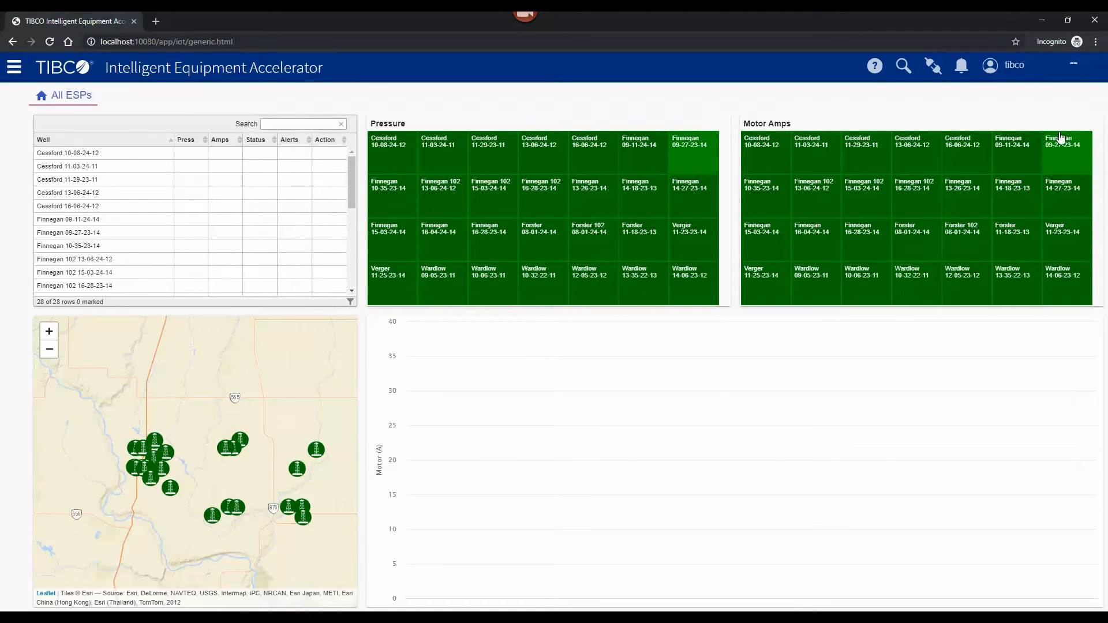
Step: Start a simulation using the ESP Recorded Well Data test case
click(933, 66)
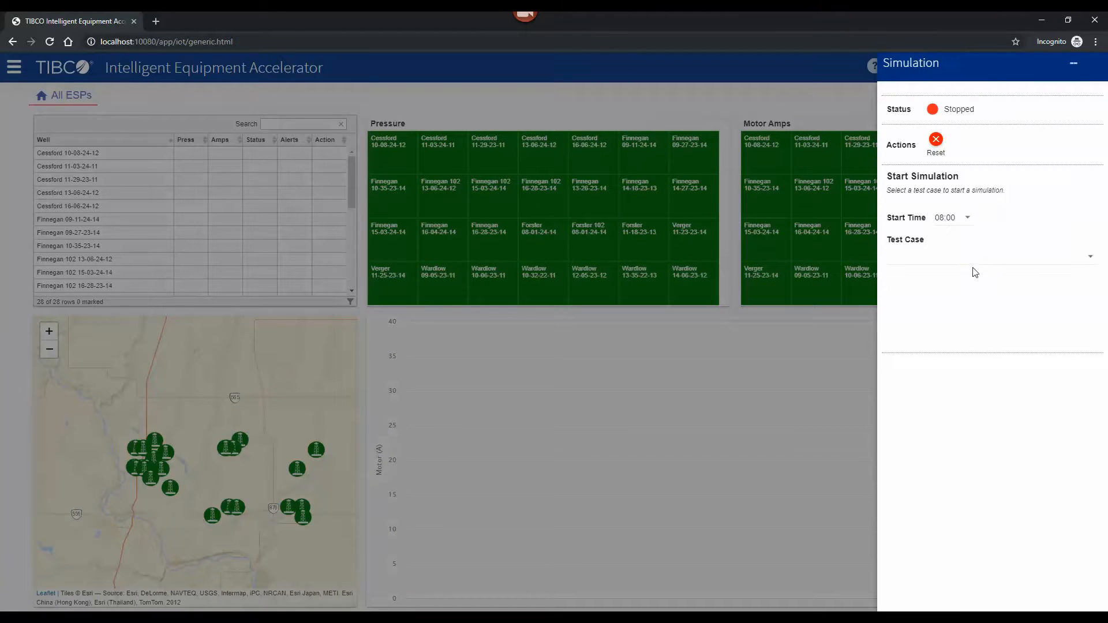
click(990, 256)
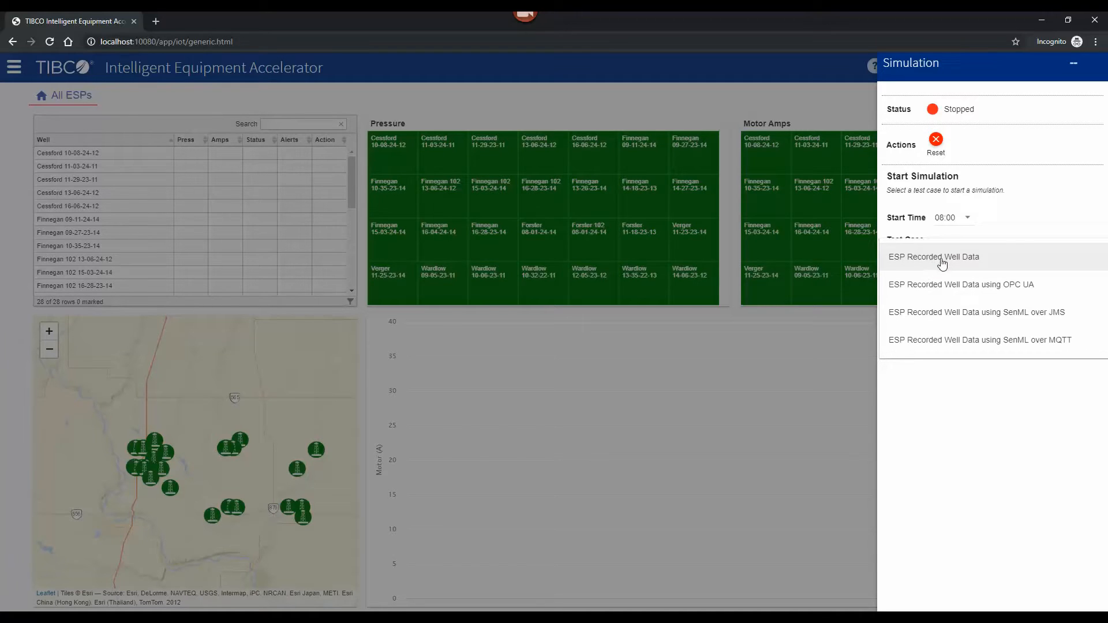
mouse_move(950, 346)
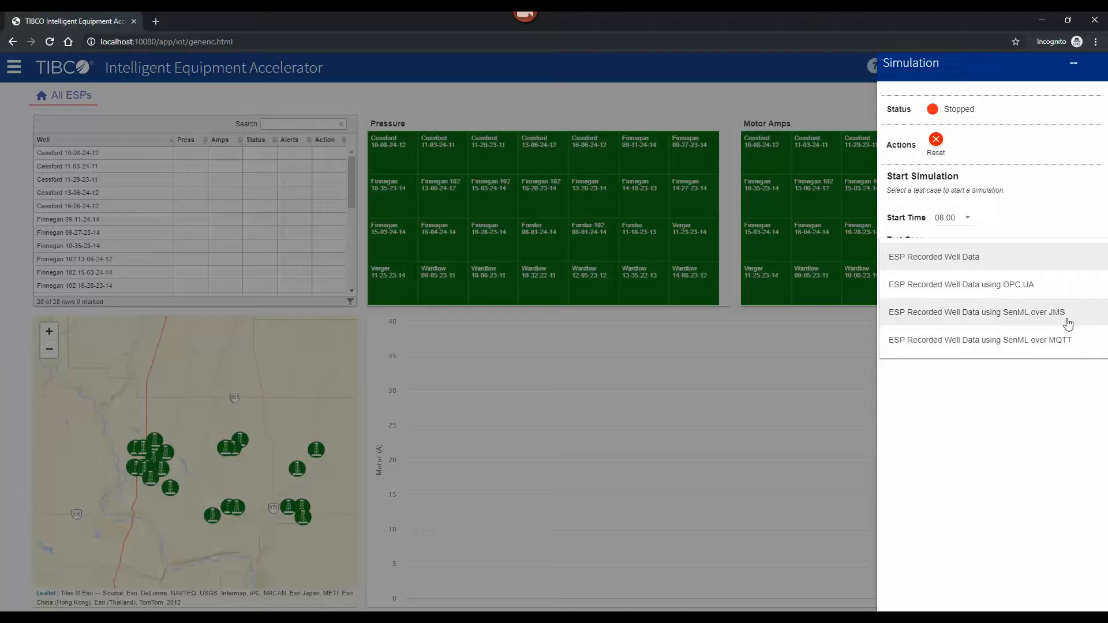
mouse_move(1051, 296)
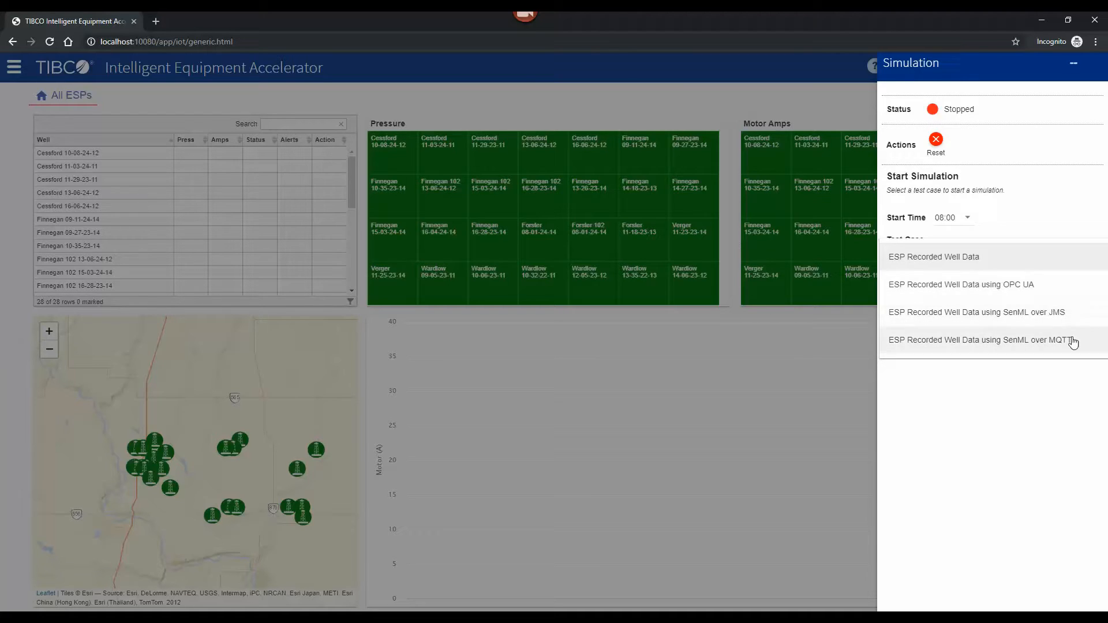
mouse_move(940, 267)
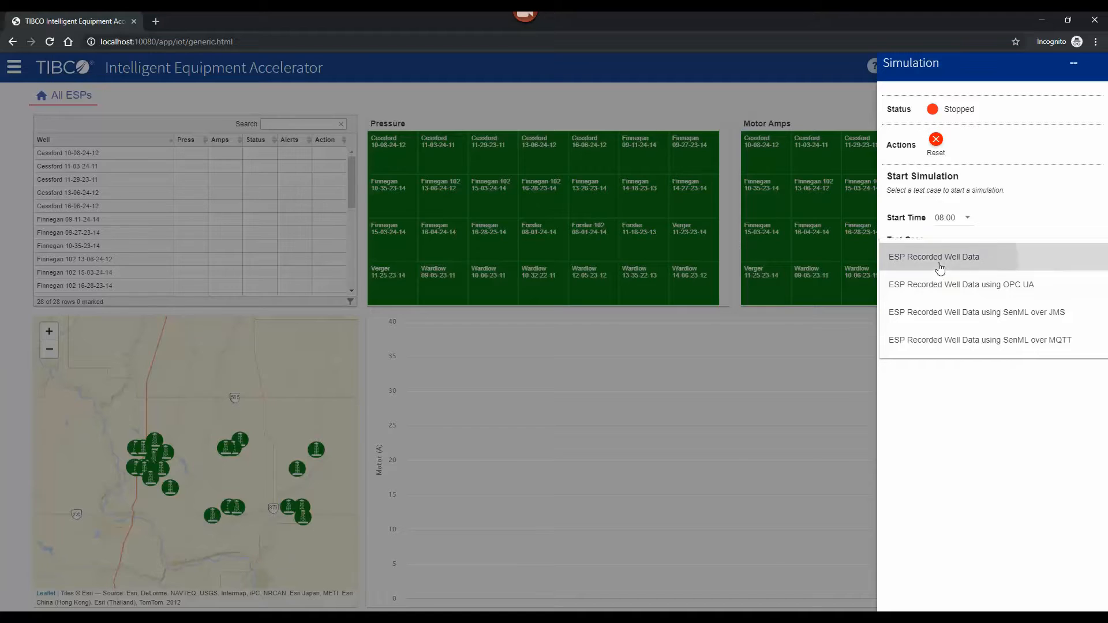
click(934, 257)
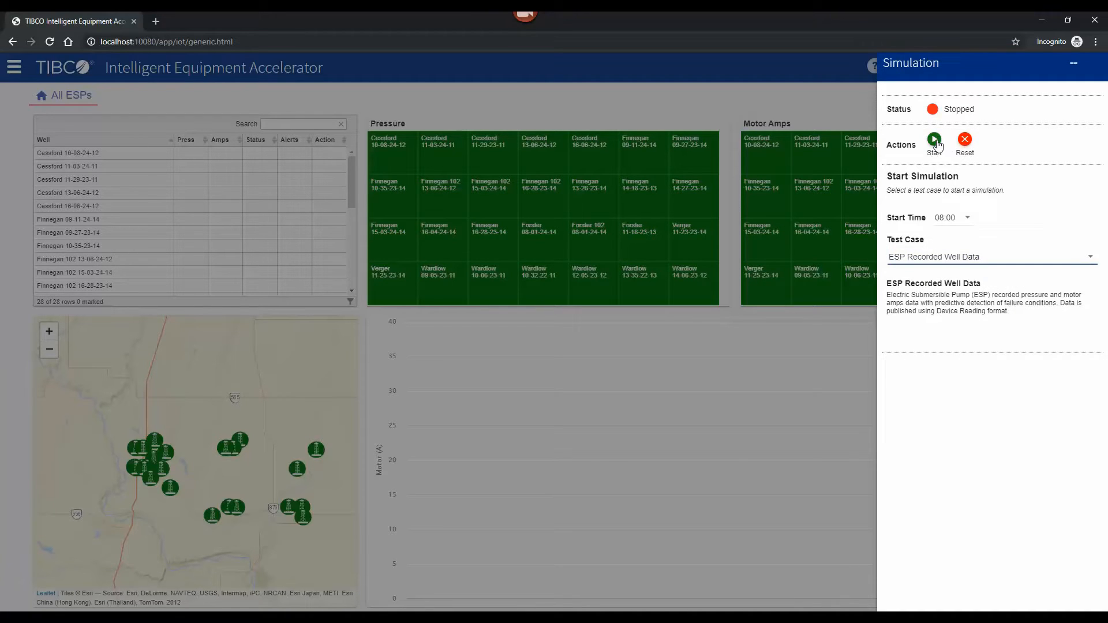
click(933, 140)
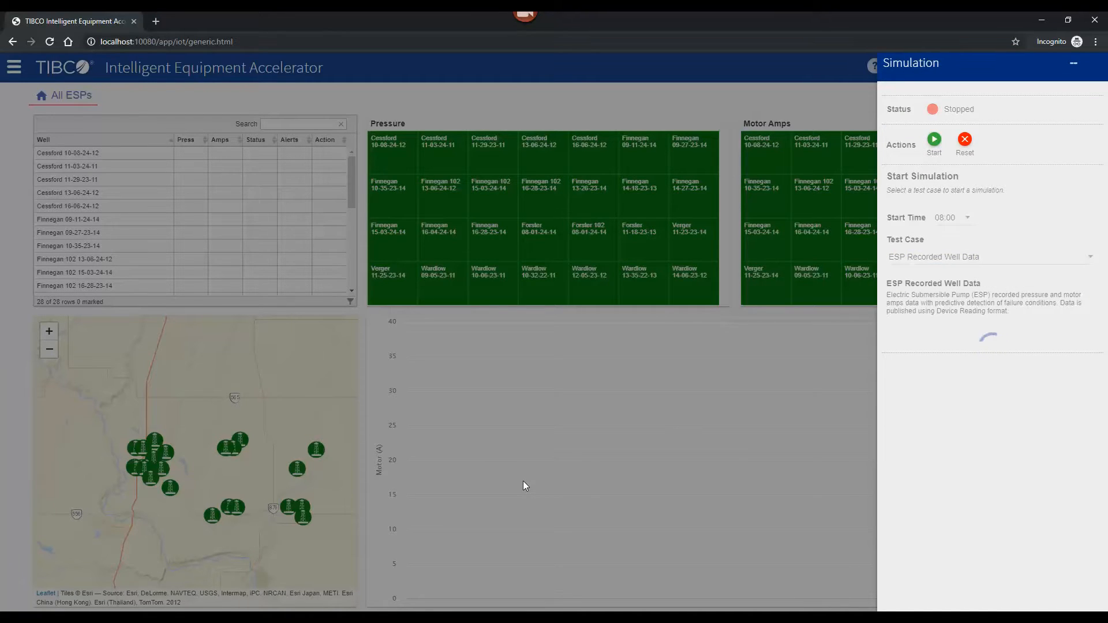
click(933, 140)
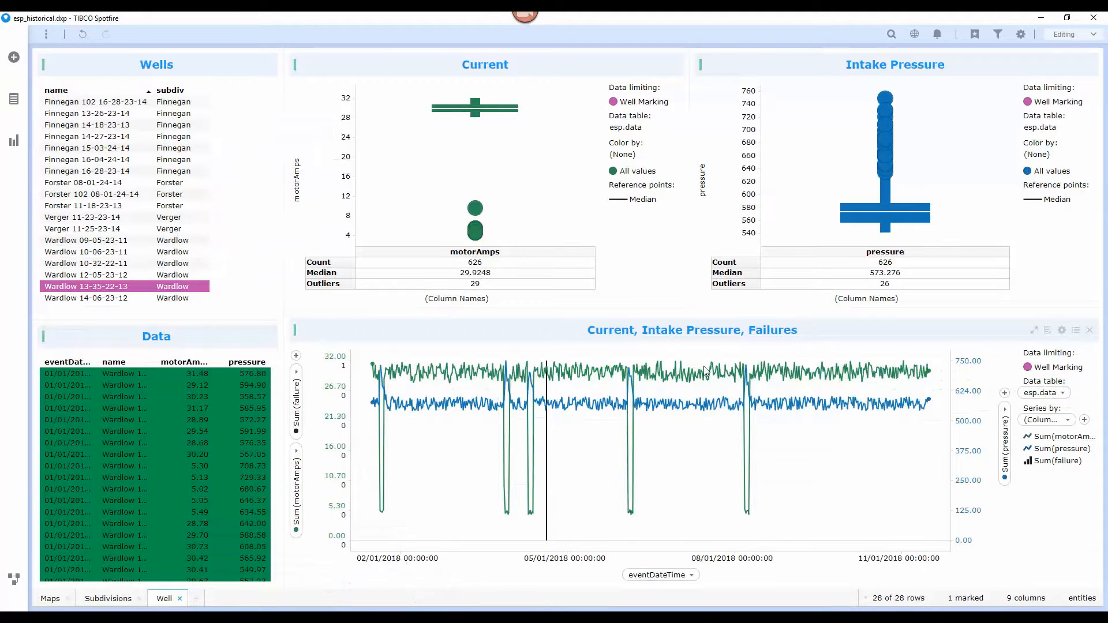
mouse_move(415, 447)
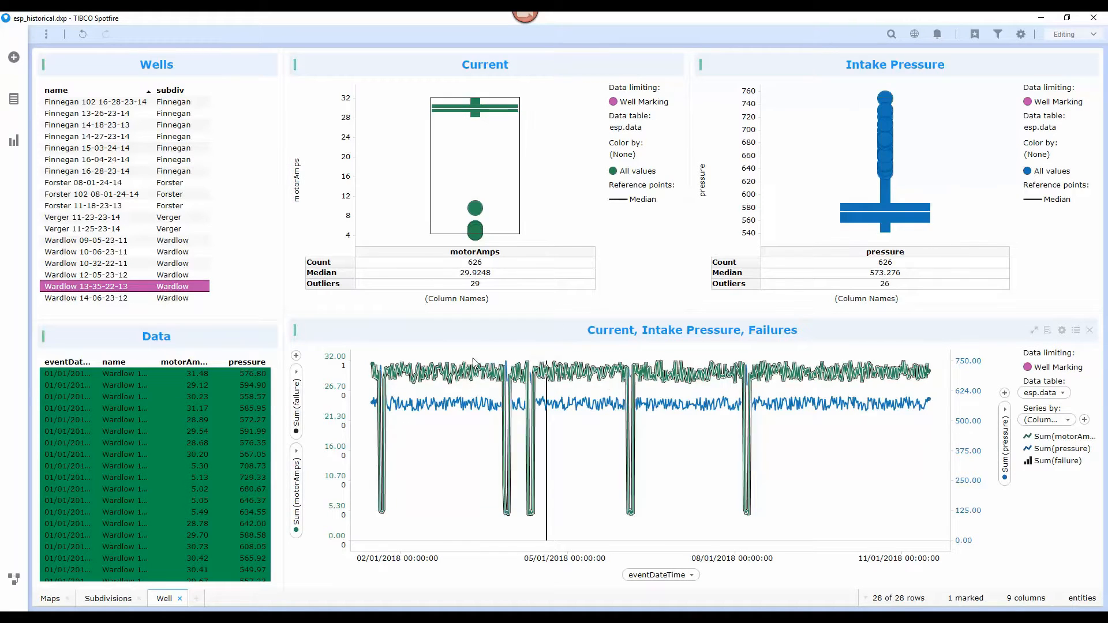
mouse_move(460, 406)
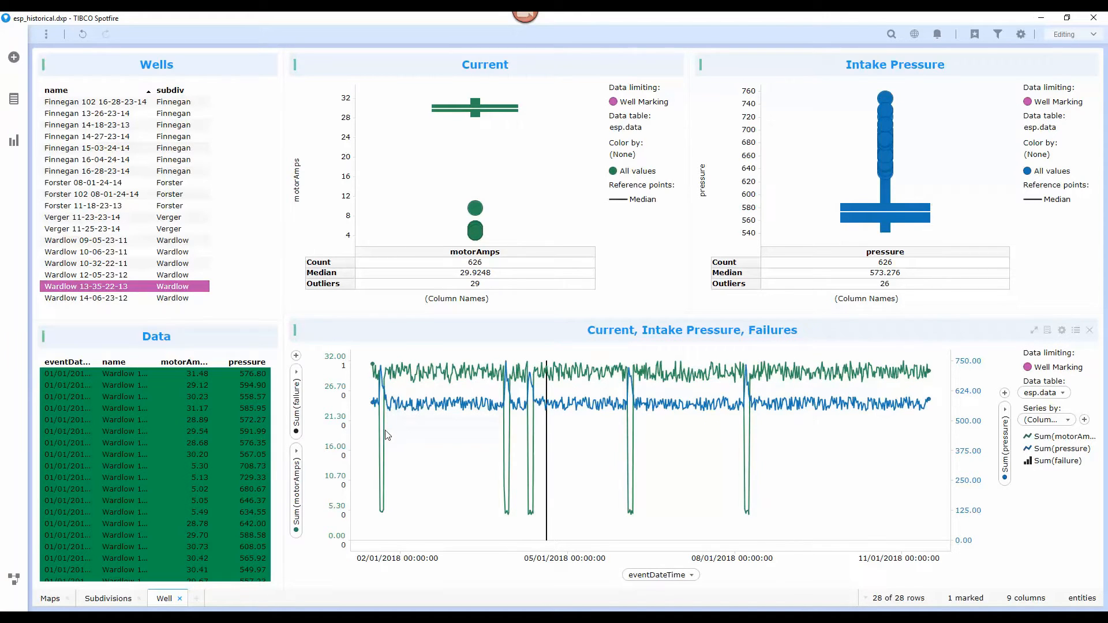
mouse_move(399, 403)
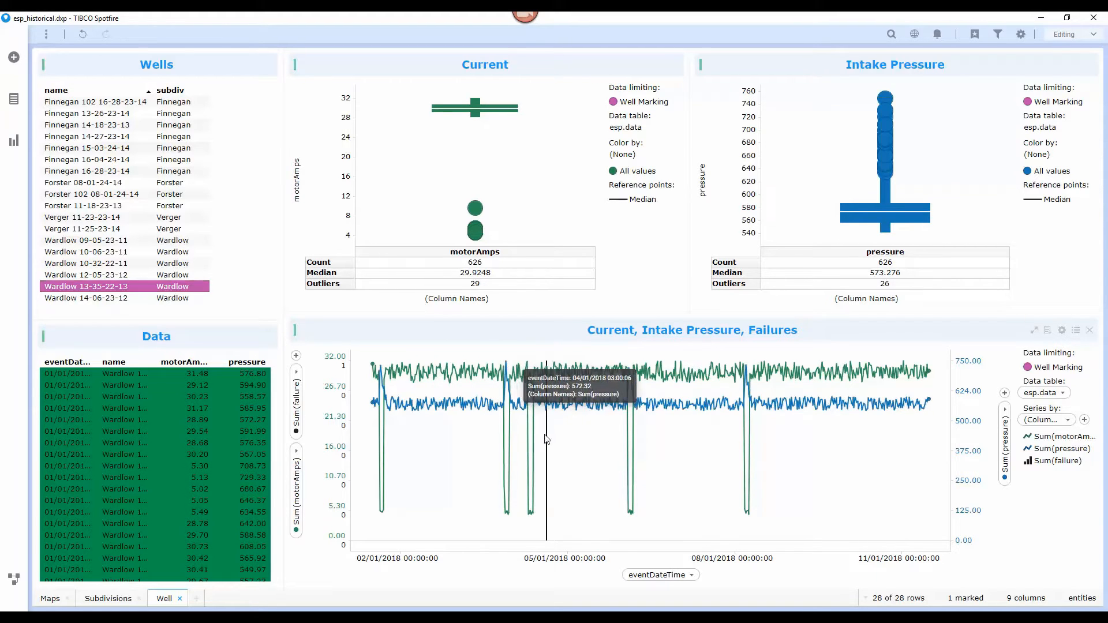
mouse_move(547, 445)
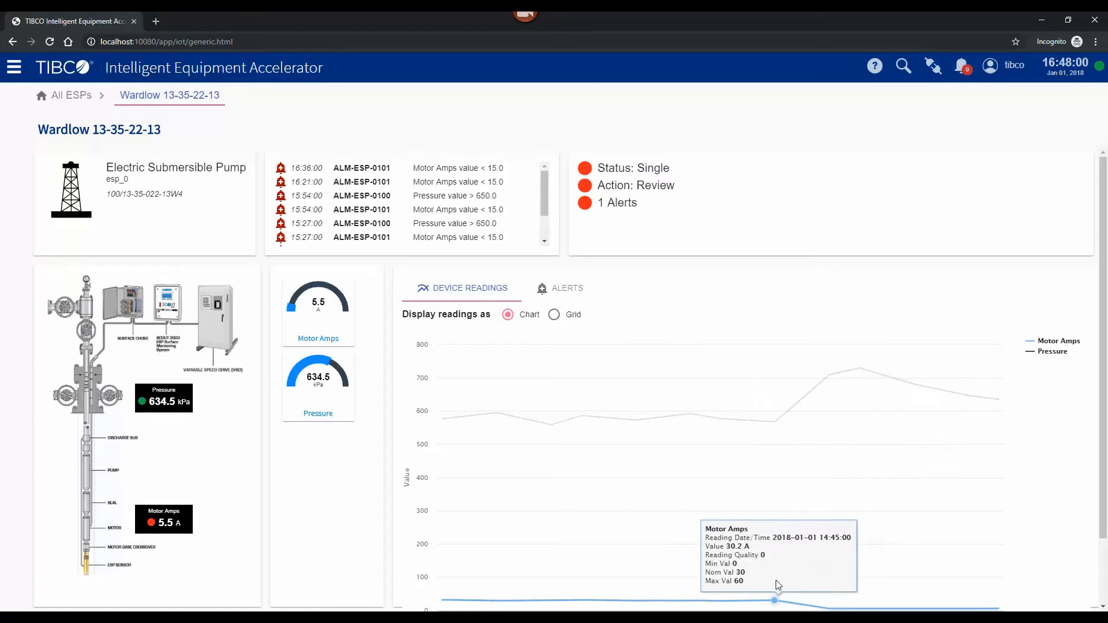
mouse_move(829, 608)
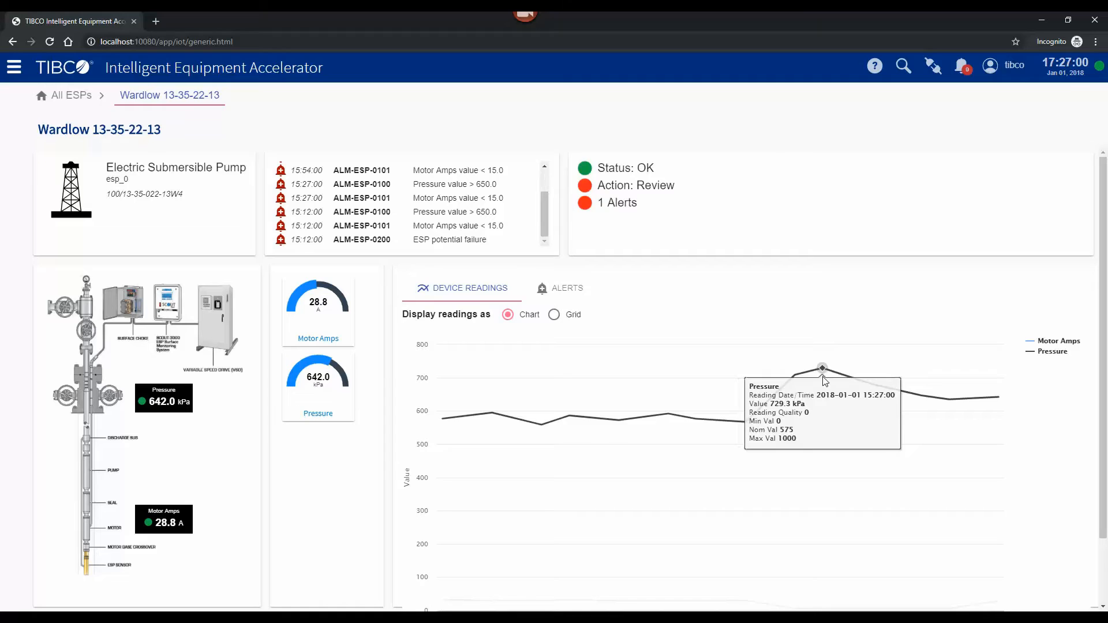
mouse_move(792, 608)
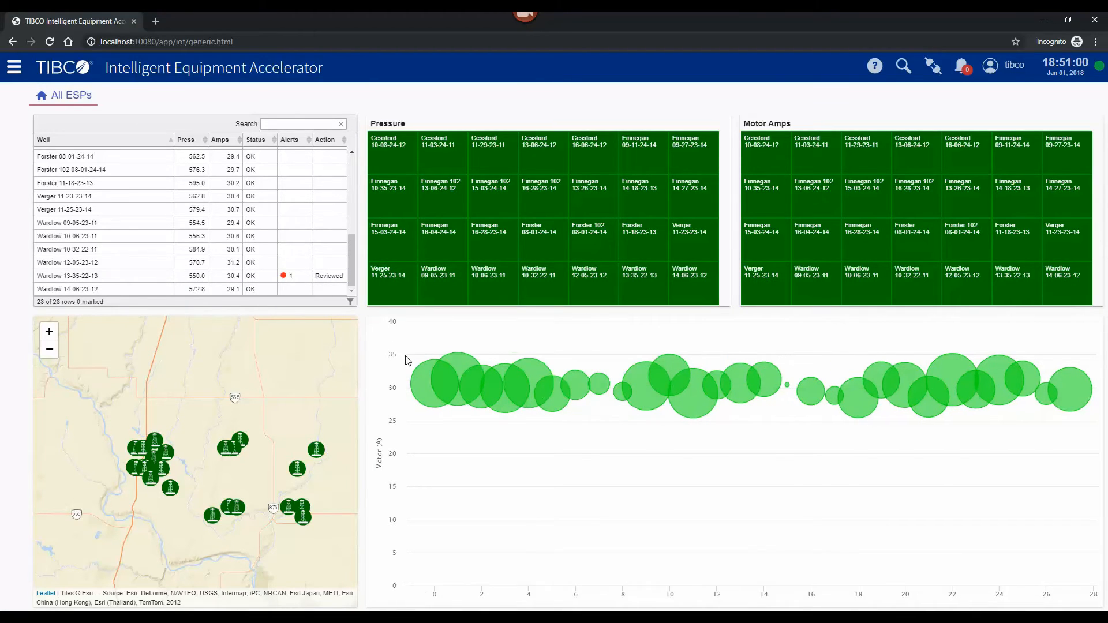
Step: Show the row action menu for well Wardlow 13-35-22-13
right_click(328, 275)
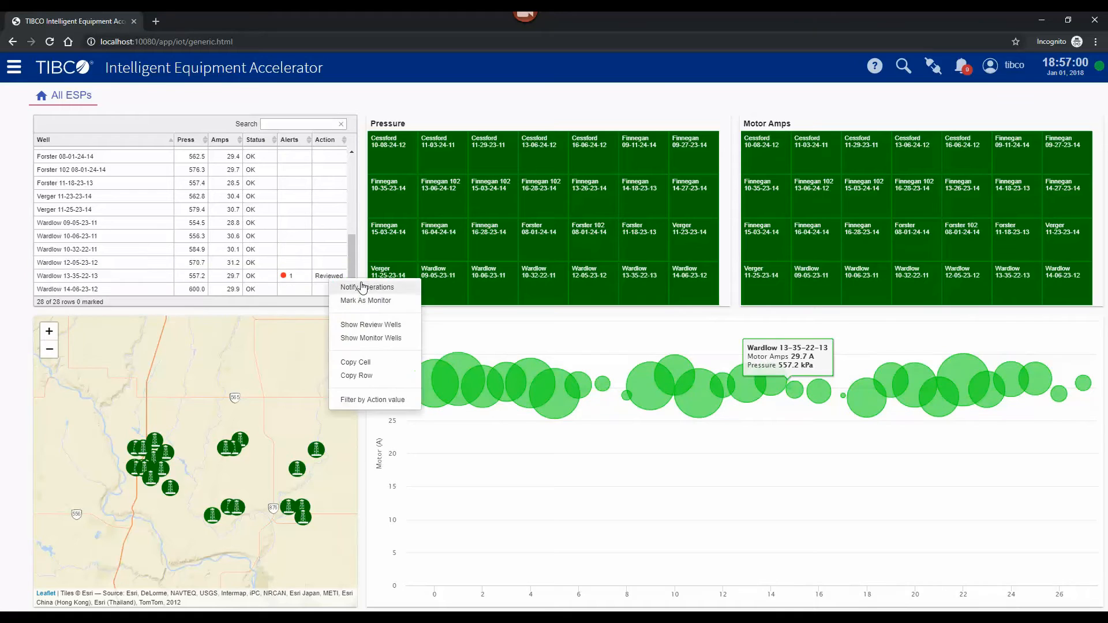
Step: Send Region North a HIGH-priority notification reading 'Please invest' for this well
click(368, 287)
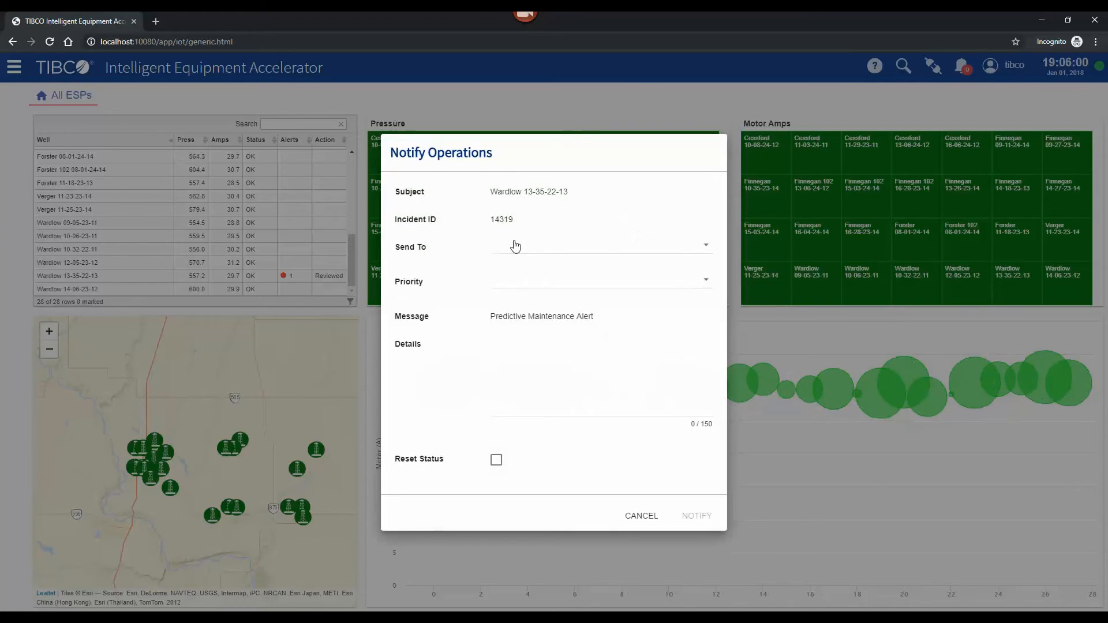
click(600, 244)
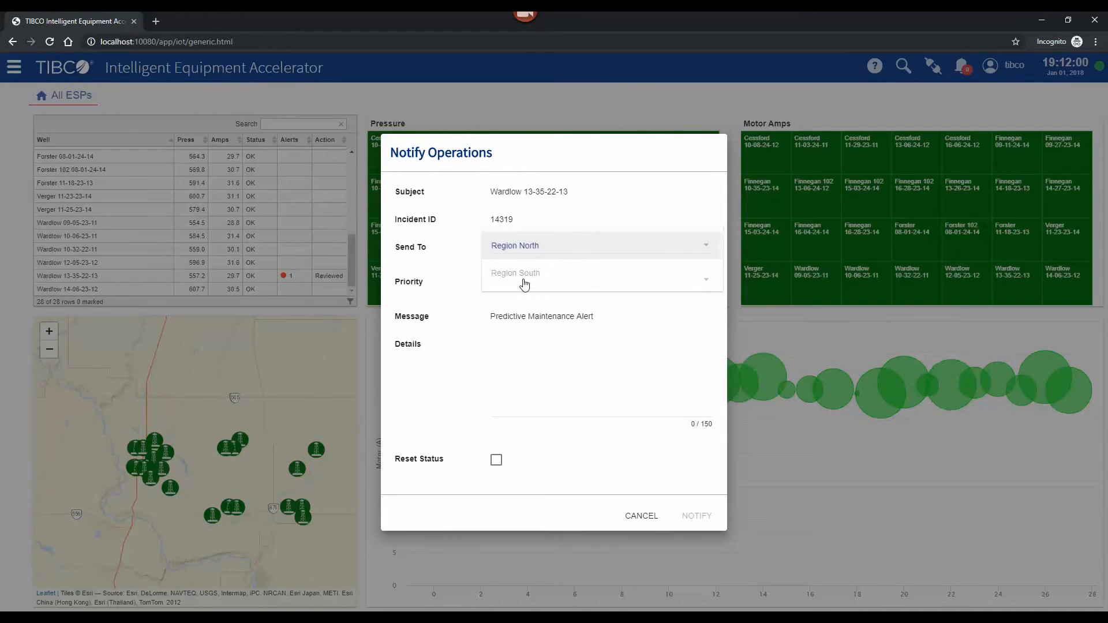
click(599, 280)
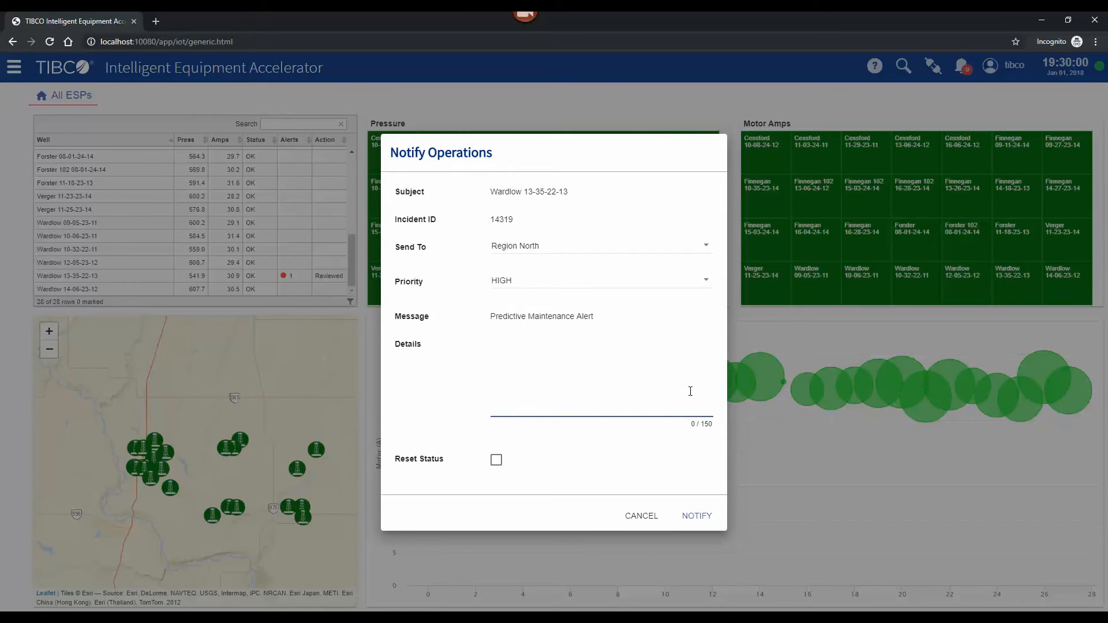
text(Please investigate)
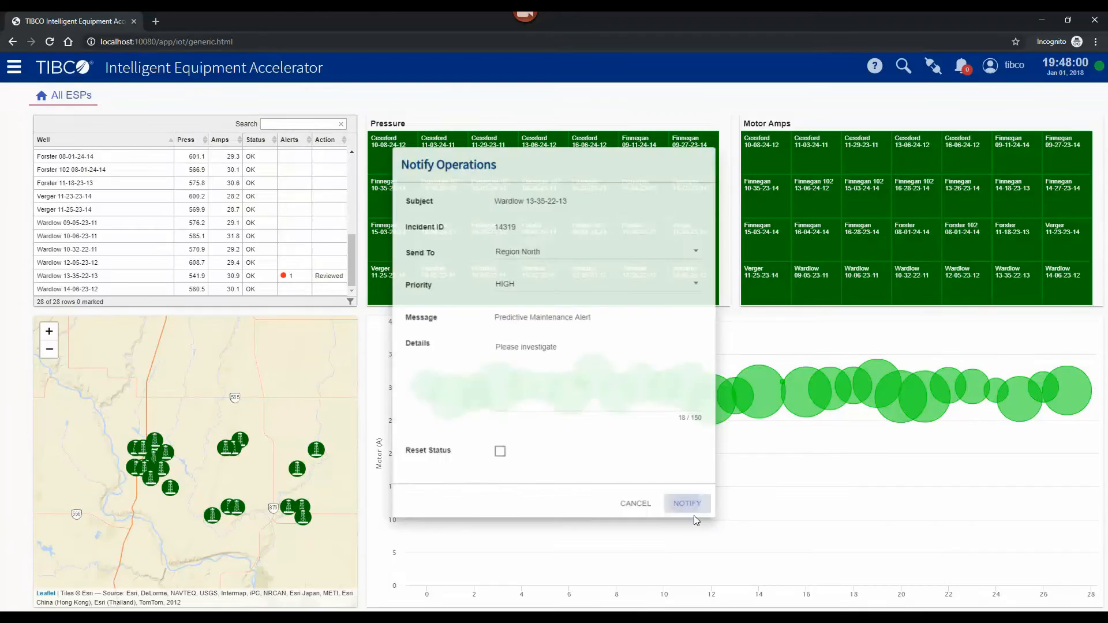
click(686, 503)
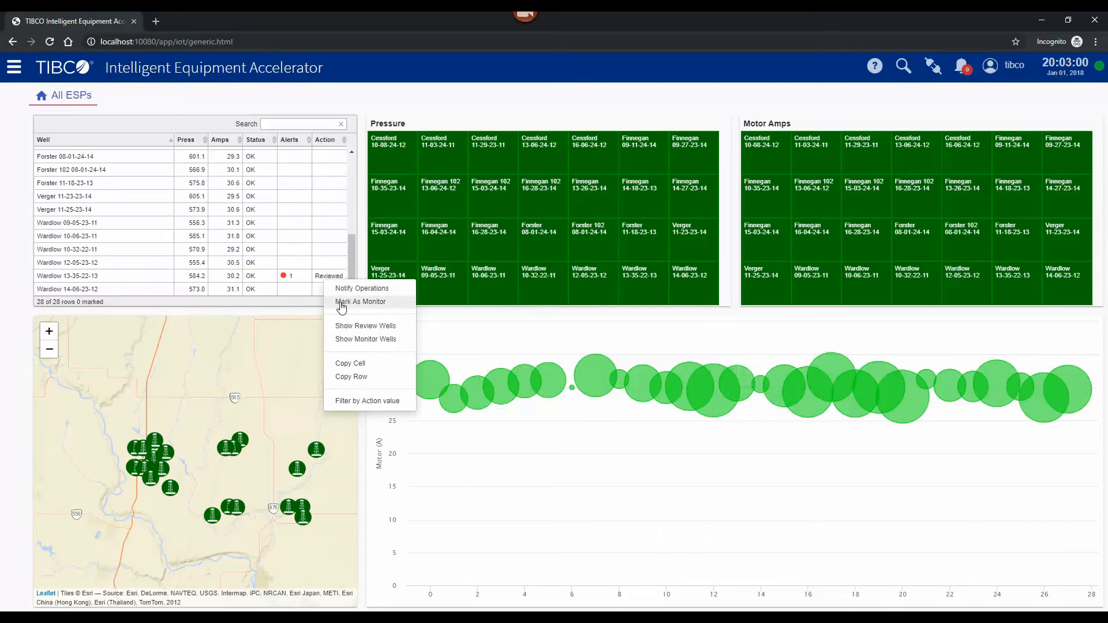
Step: Mark Wardlow 13-35-22-13 as Monitor and reopen its action menu
click(360, 301)
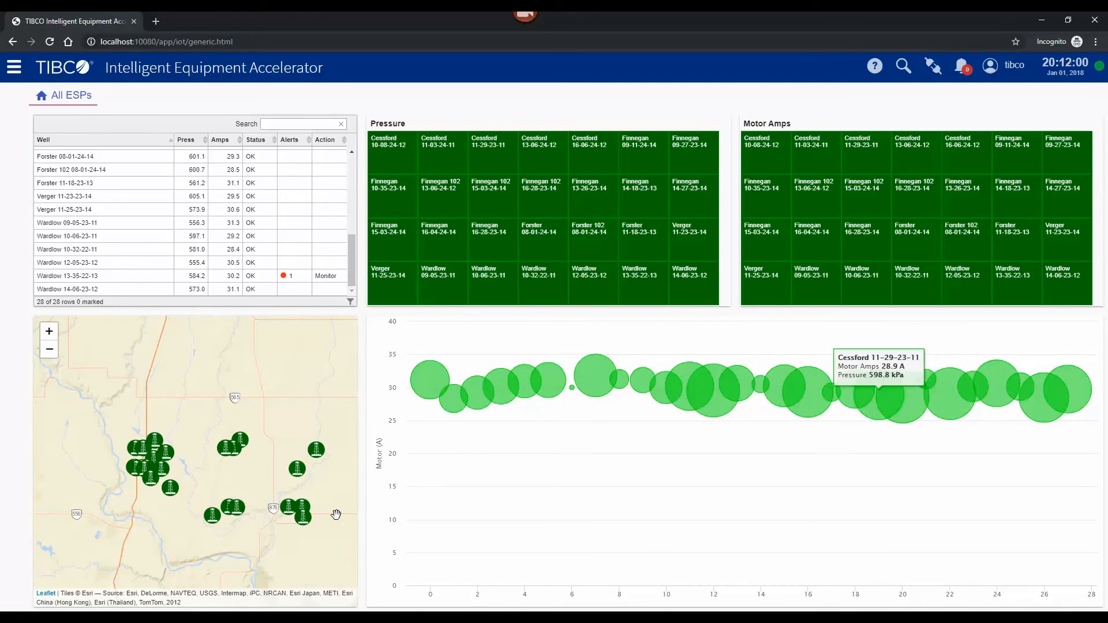
right_click(325, 276)
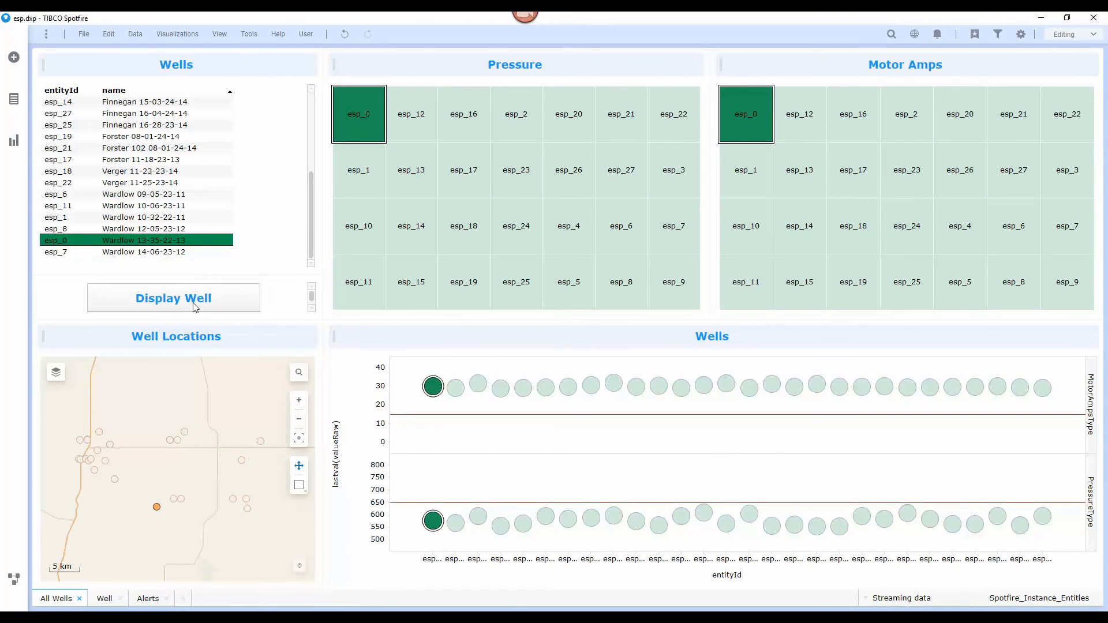
Step: Display the Well detail page for Wardlow 13-35-22-13
click(174, 298)
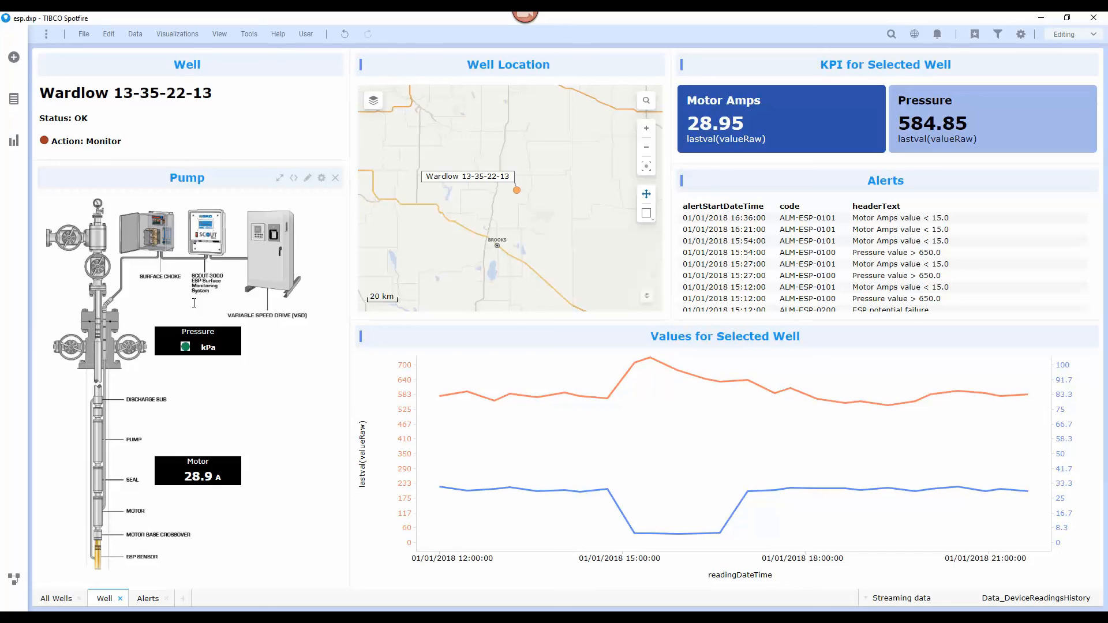